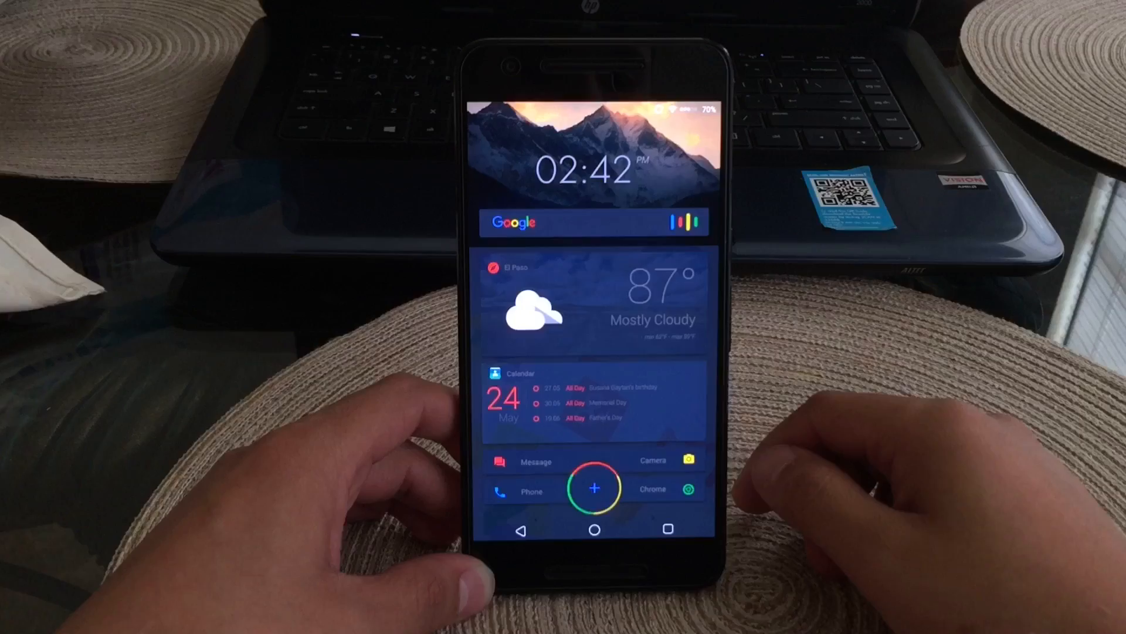
Step: Bring the music page with the radio station player widget into view
{"action": "left_click", "coordinate": [594, 488]}
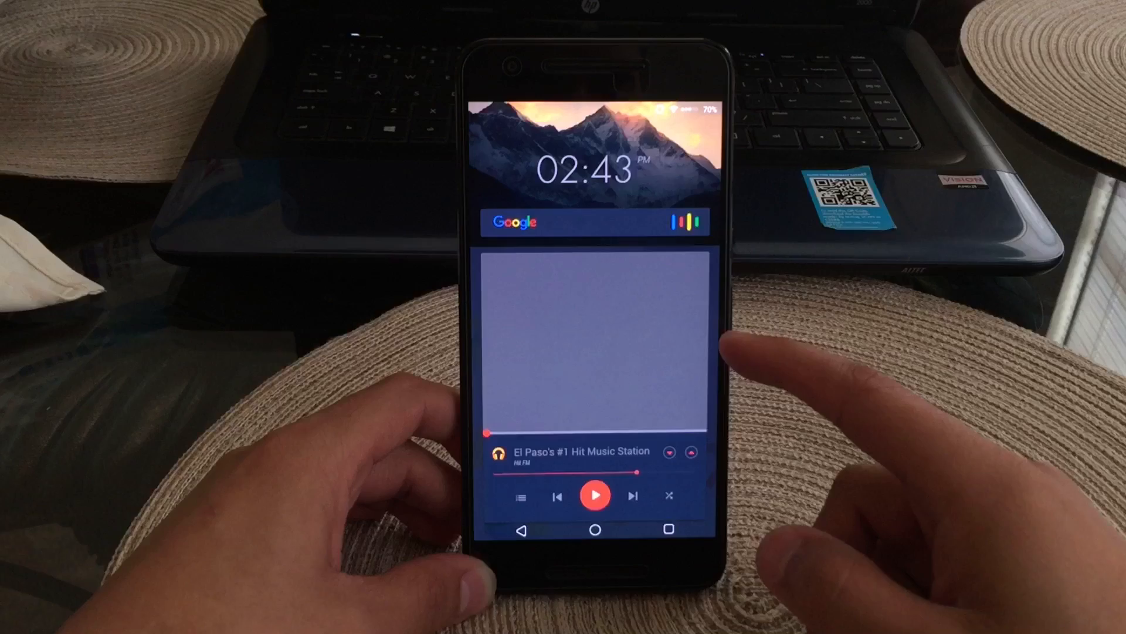
{"action": "mouse_move", "coordinate": [704, 380]}
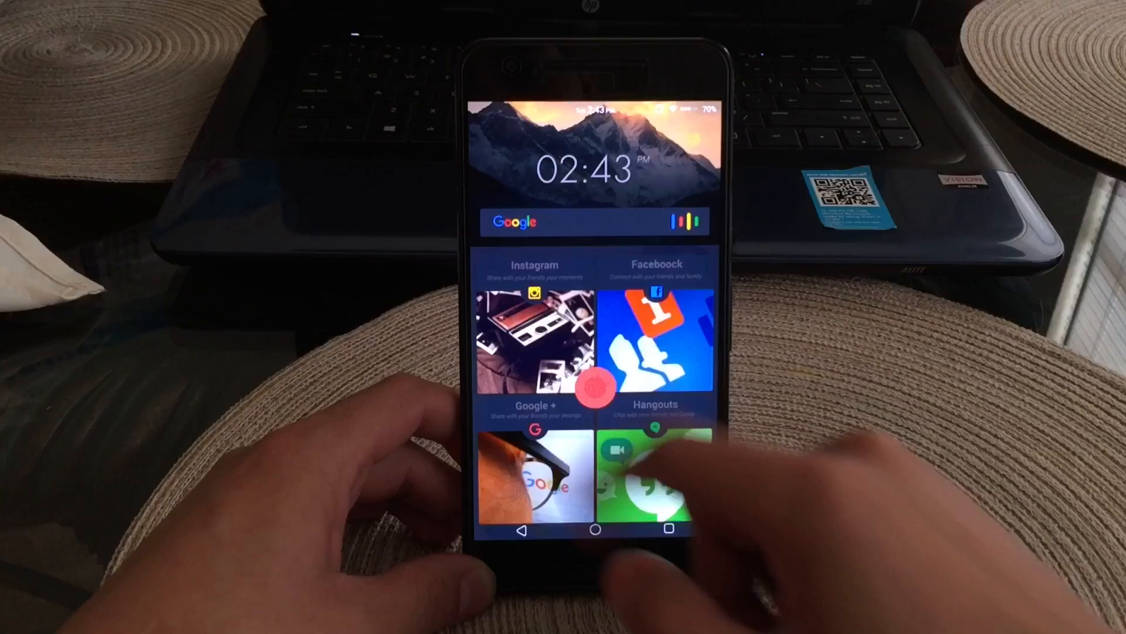
Step: Launch Instagram from its tile on the social page
{"action": "left_click", "coordinate": [534, 338]}
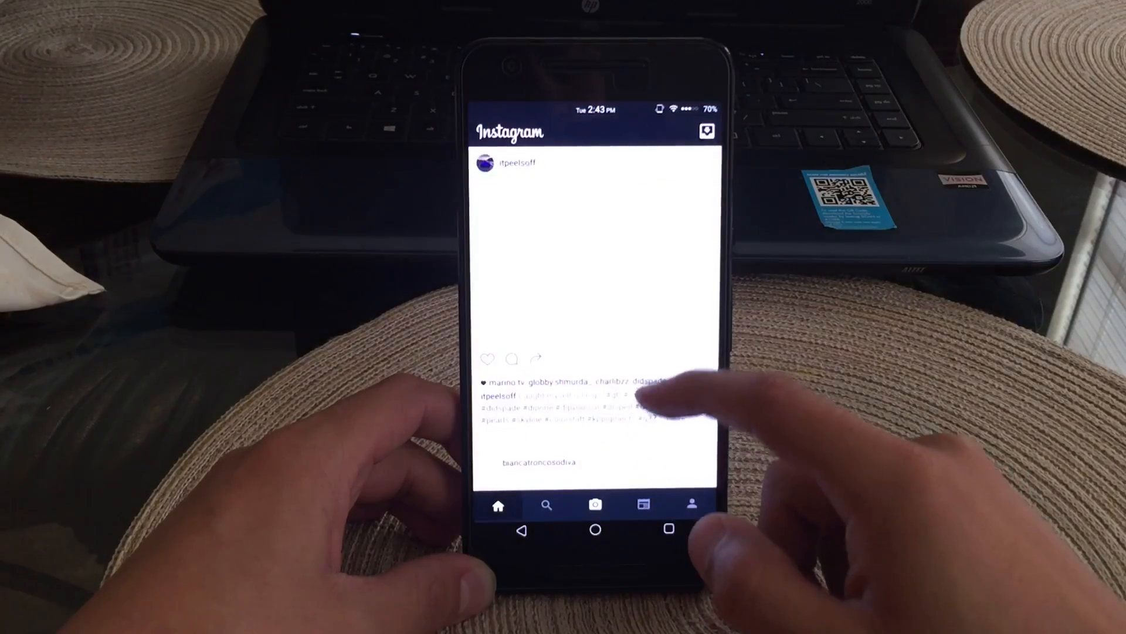
{"action": "left_click", "coordinate": [595, 529]}
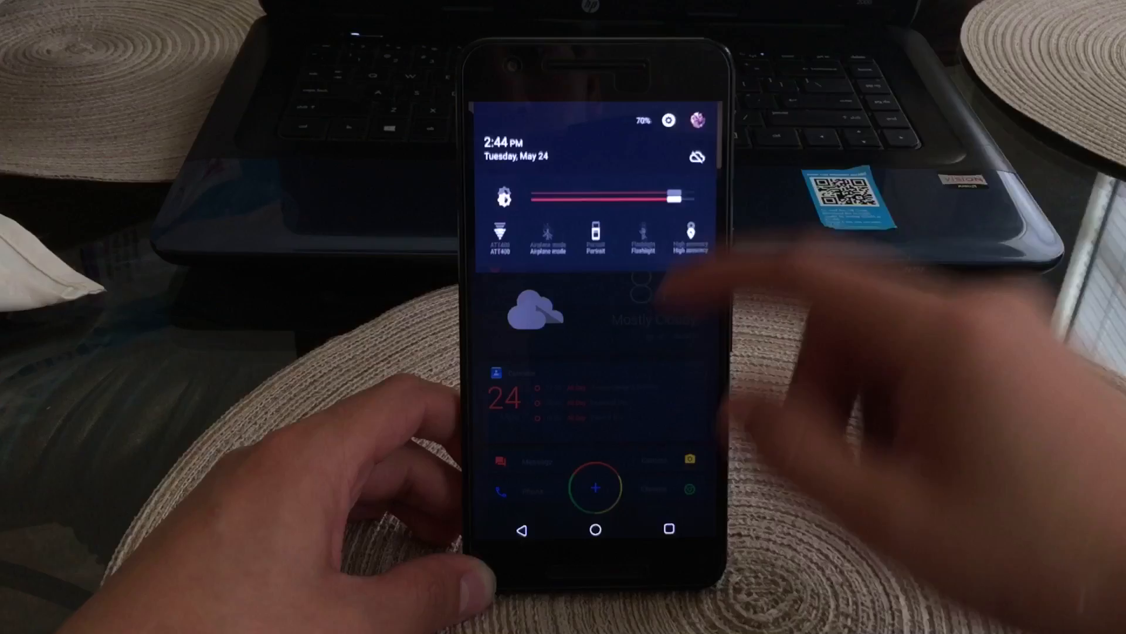
Step: Pull down the notification shade to reveal brightness and quick toggles
{"action": "left_click", "coordinate": [667, 121]}
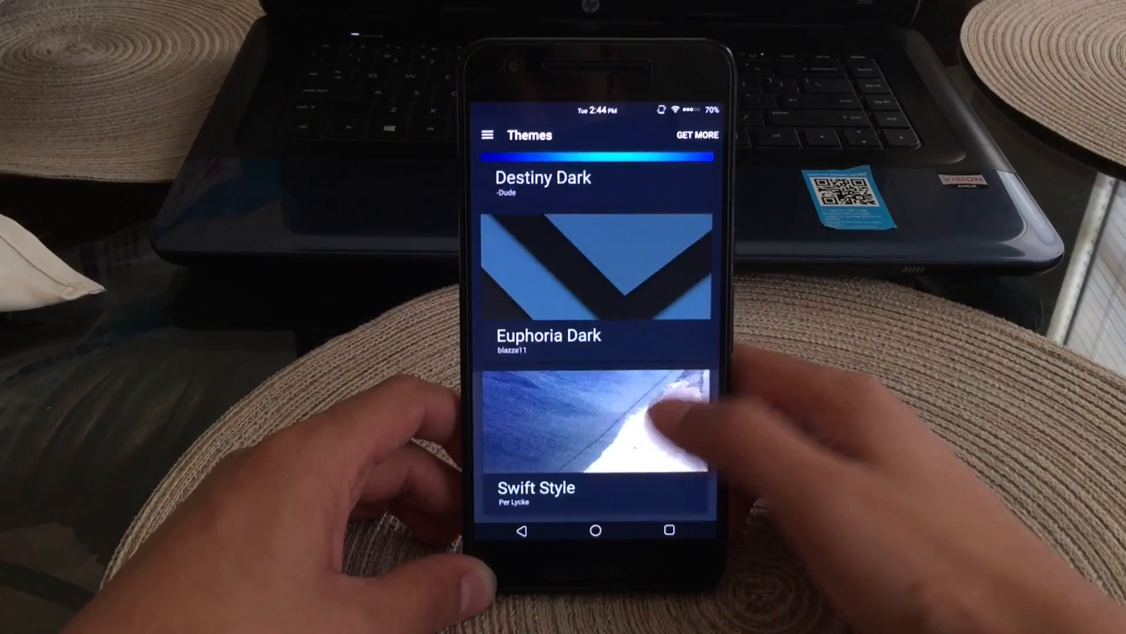
{"action": "left_click", "coordinate": [595, 431]}
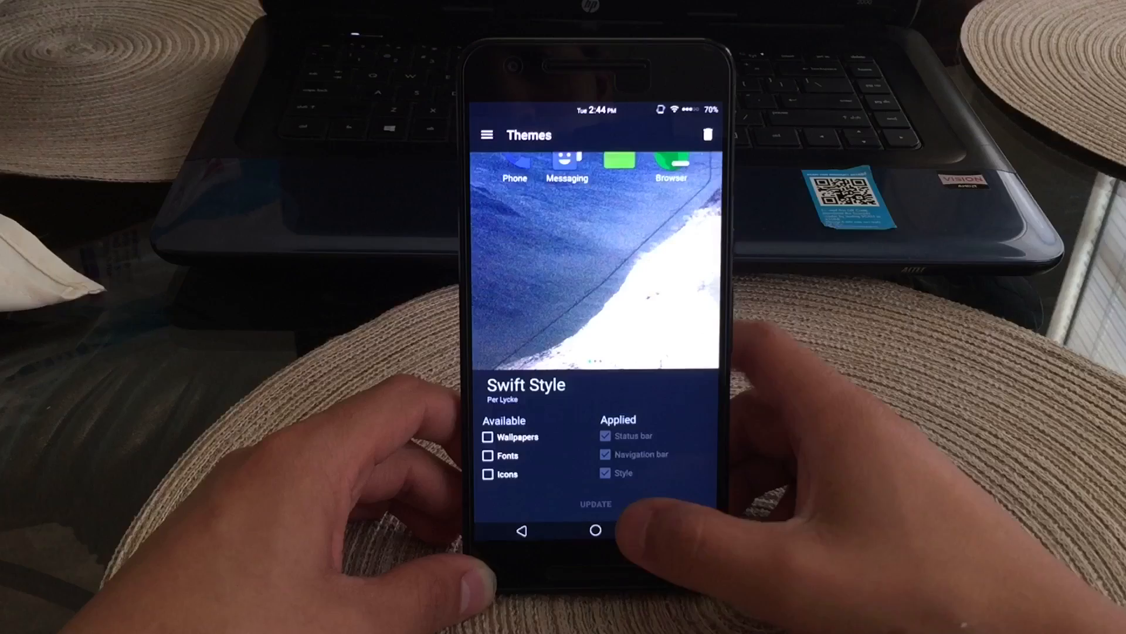
{"action": "left_click", "coordinate": [521, 531]}
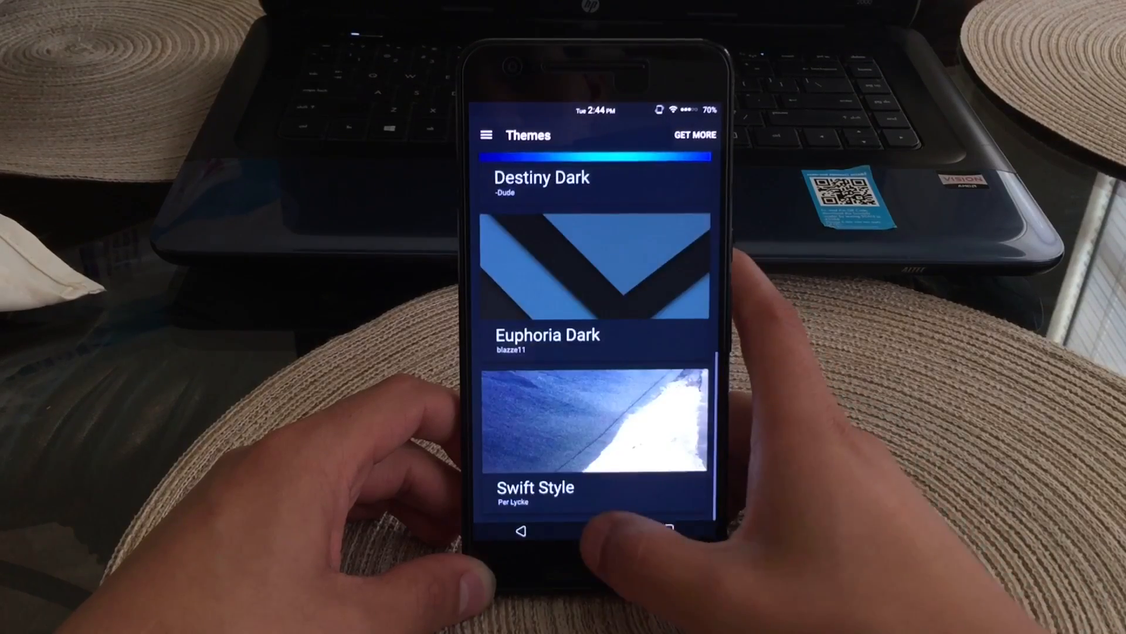